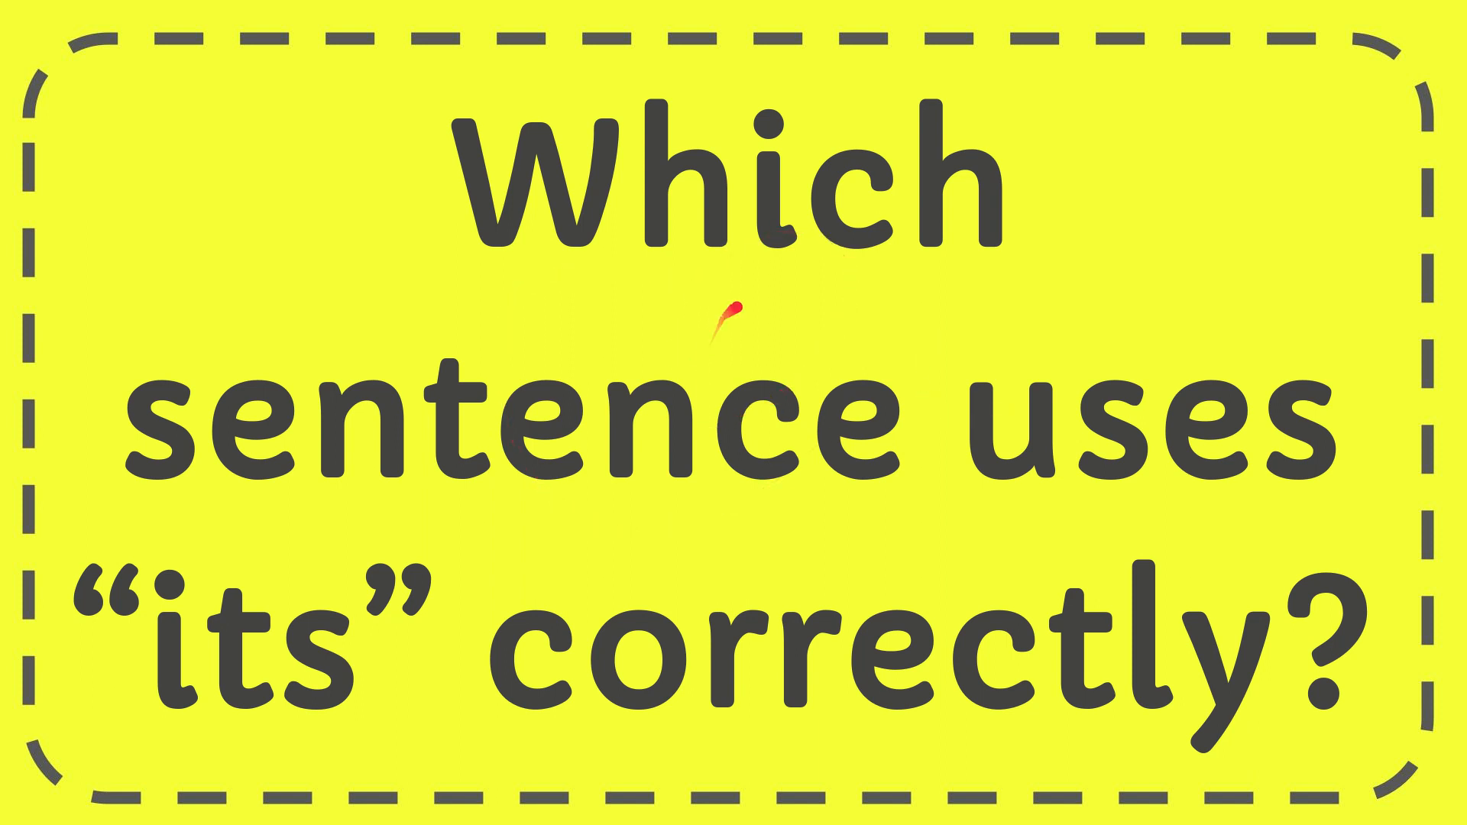
pyautogui.moveTo(749, 384)
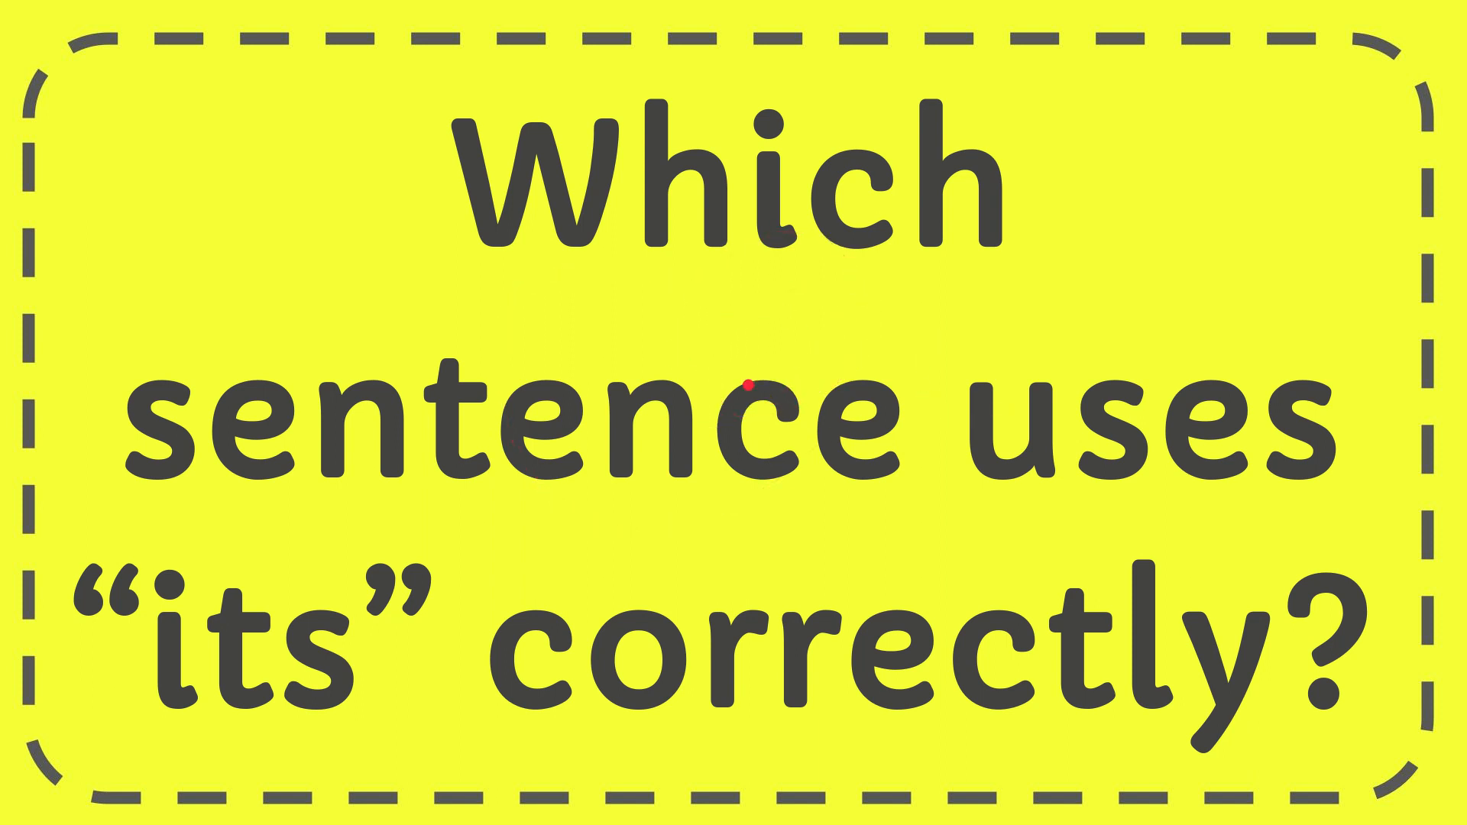